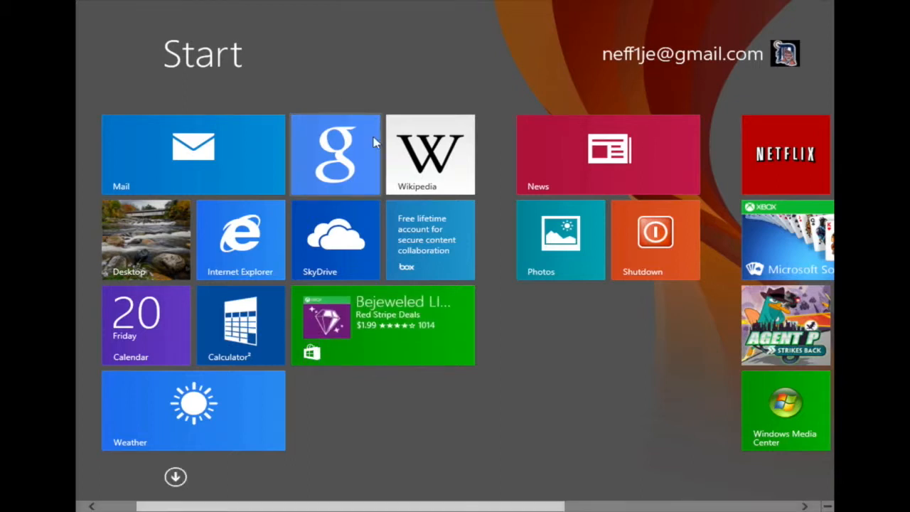
{"action": "mouse_move", "coordinate": [350, 158]}
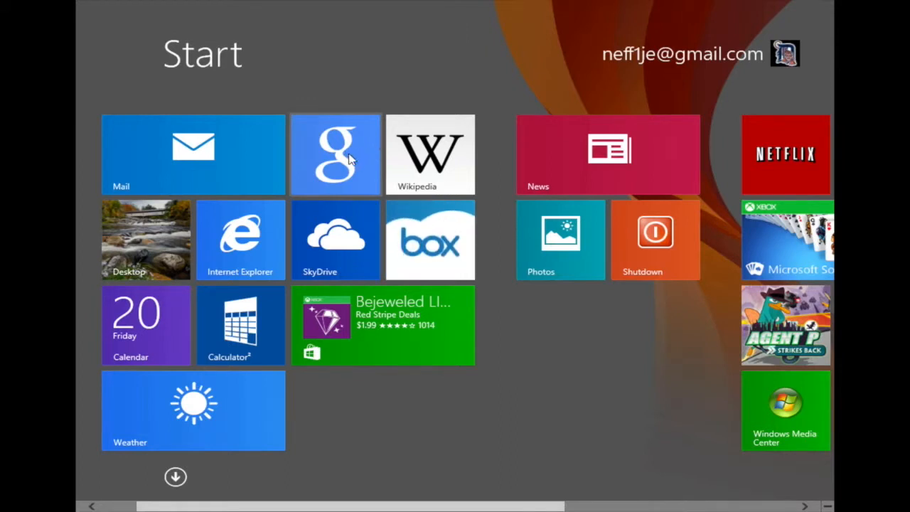
- Launch the Google search app from its Start screen tile
{"action": "left_click", "coordinate": [336, 154]}
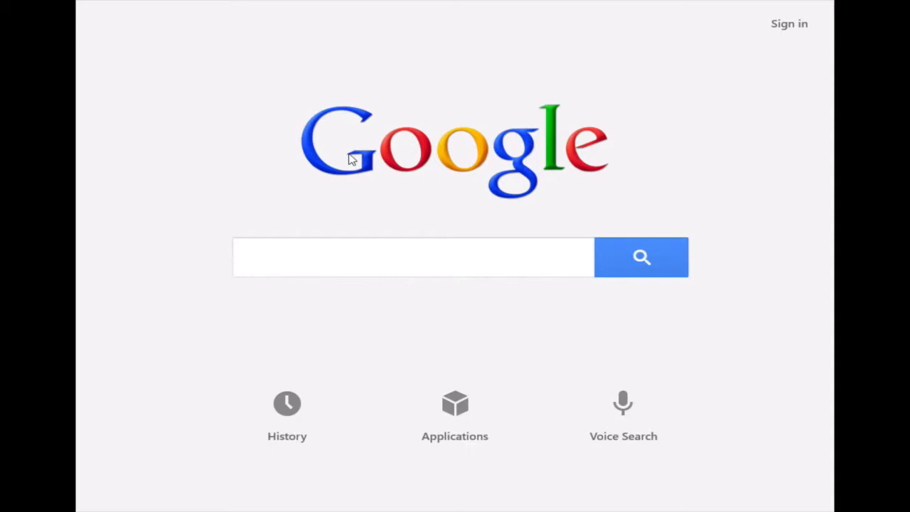
- Leave the Google app with the Windows key to reach the Start screen
{"action": "key", "text": "Meta"}
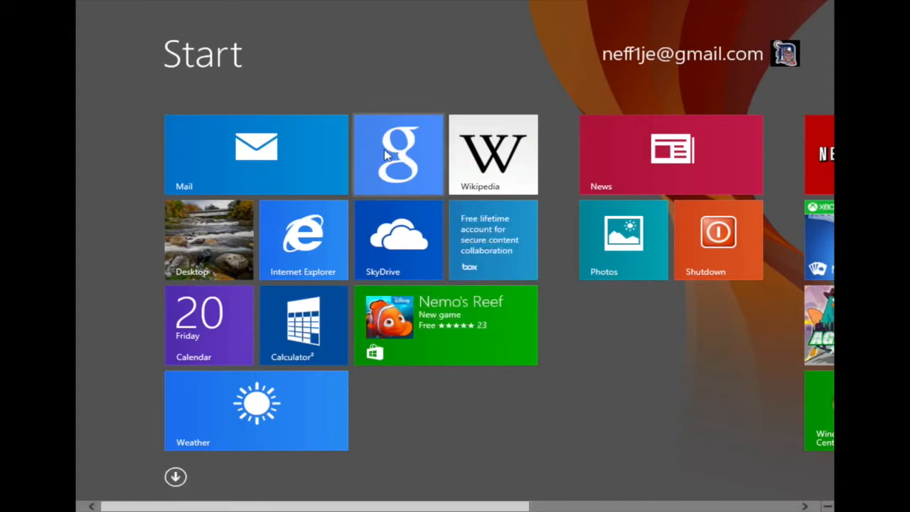
- Reopen the Google search app from its Start screen tile
{"action": "left_click", "coordinate": [398, 154]}
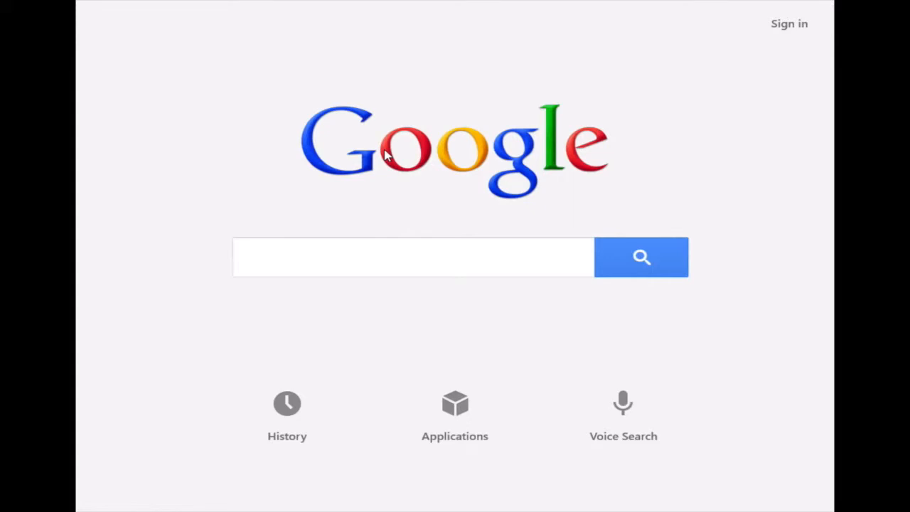
{"action": "mouse_move", "coordinate": [395, 143]}
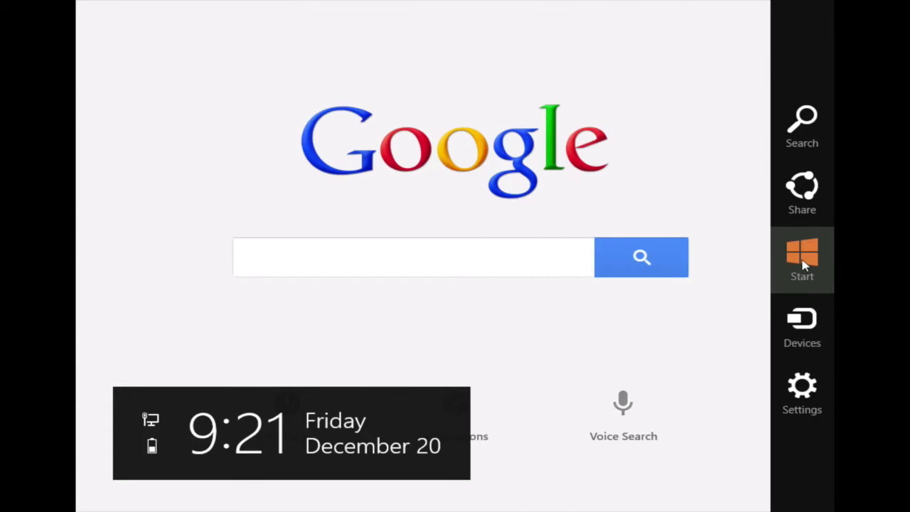
- Return to the Start screen using the Start charm in the charms bar
{"action": "left_click", "coordinate": [802, 260]}
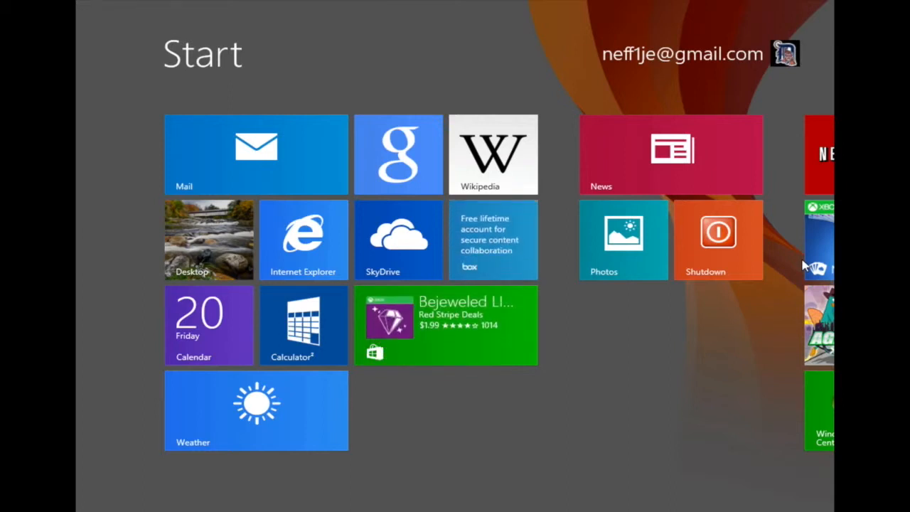
{"action": "mouse_move", "coordinate": [825, 256]}
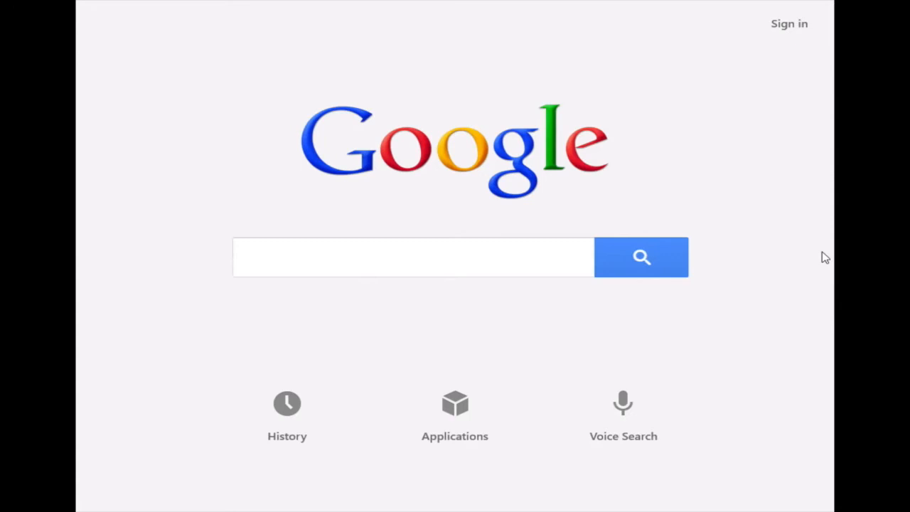
{"action": "mouse_move", "coordinate": [183, 446]}
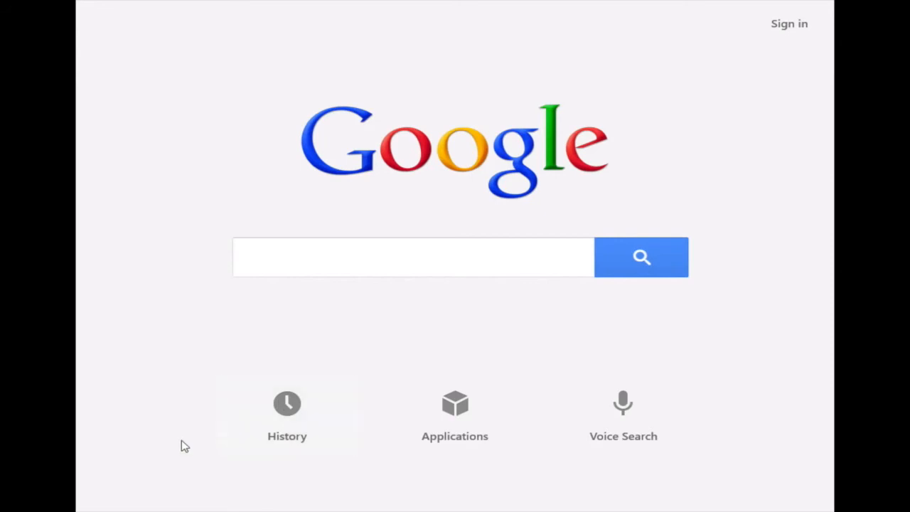
{"action": "mouse_move", "coordinate": [81, 503]}
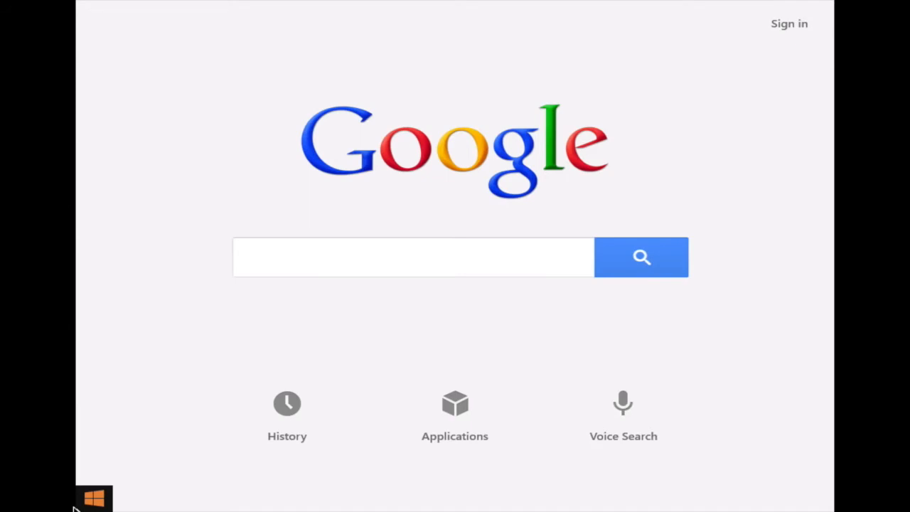
{"action": "mouse_move", "coordinate": [92, 496]}
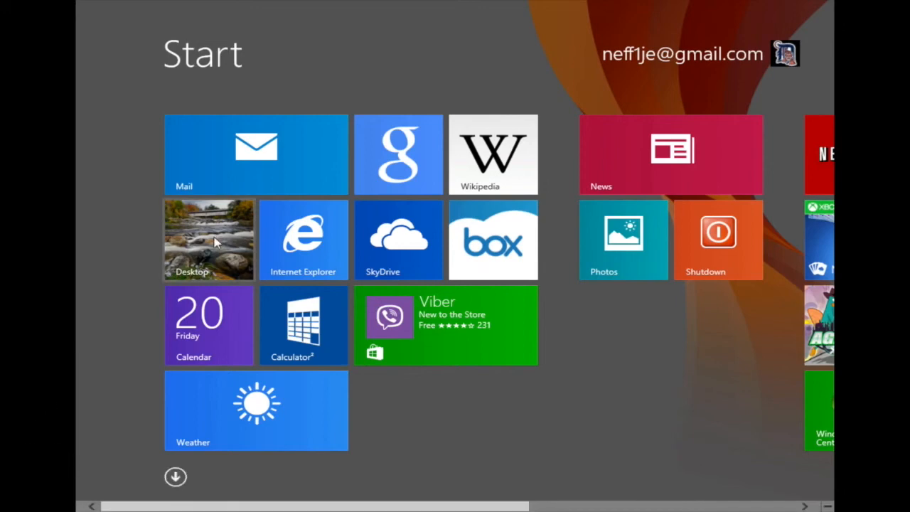
- Open the desktop, then return to the Start screen via the taskbar Start button
{"action": "left_click", "coordinate": [209, 239]}
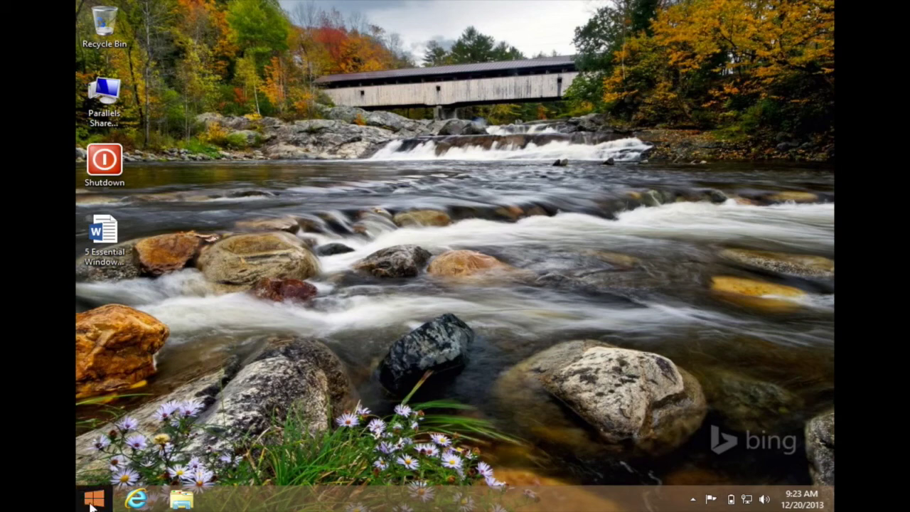
{"action": "left_click", "coordinate": [95, 498]}
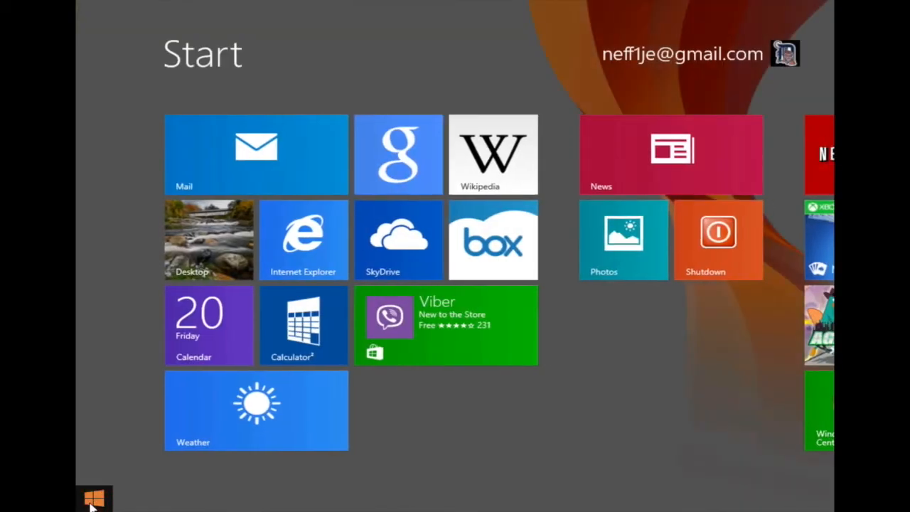